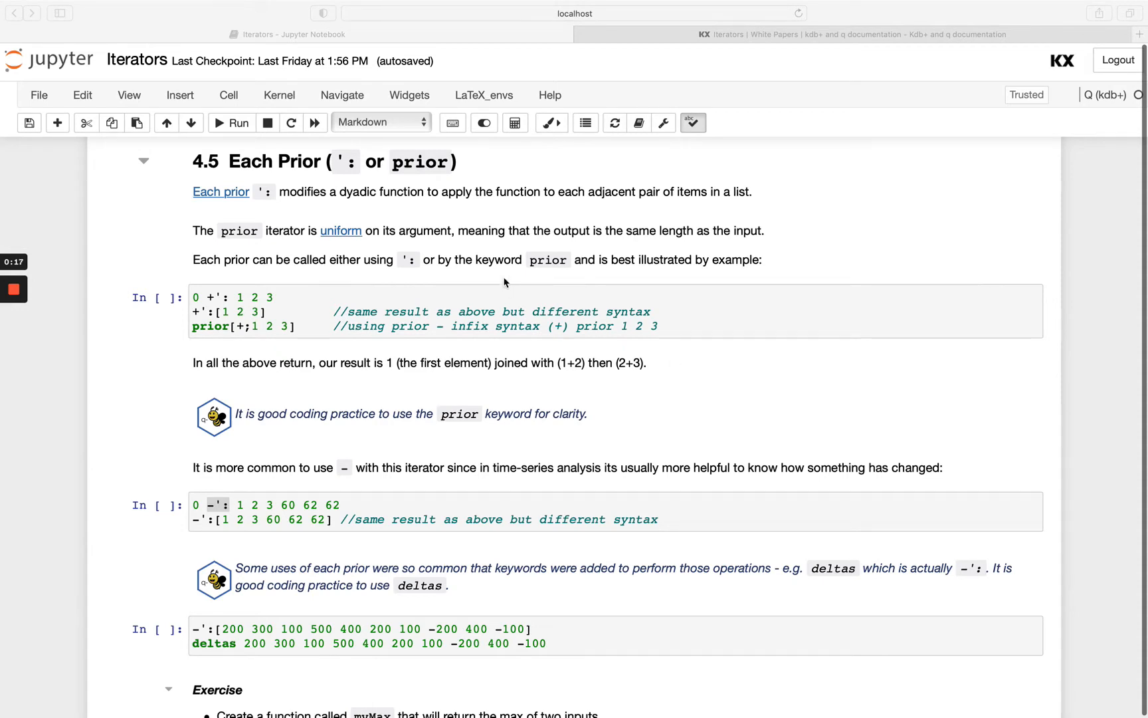
mouse_move(351, 183)
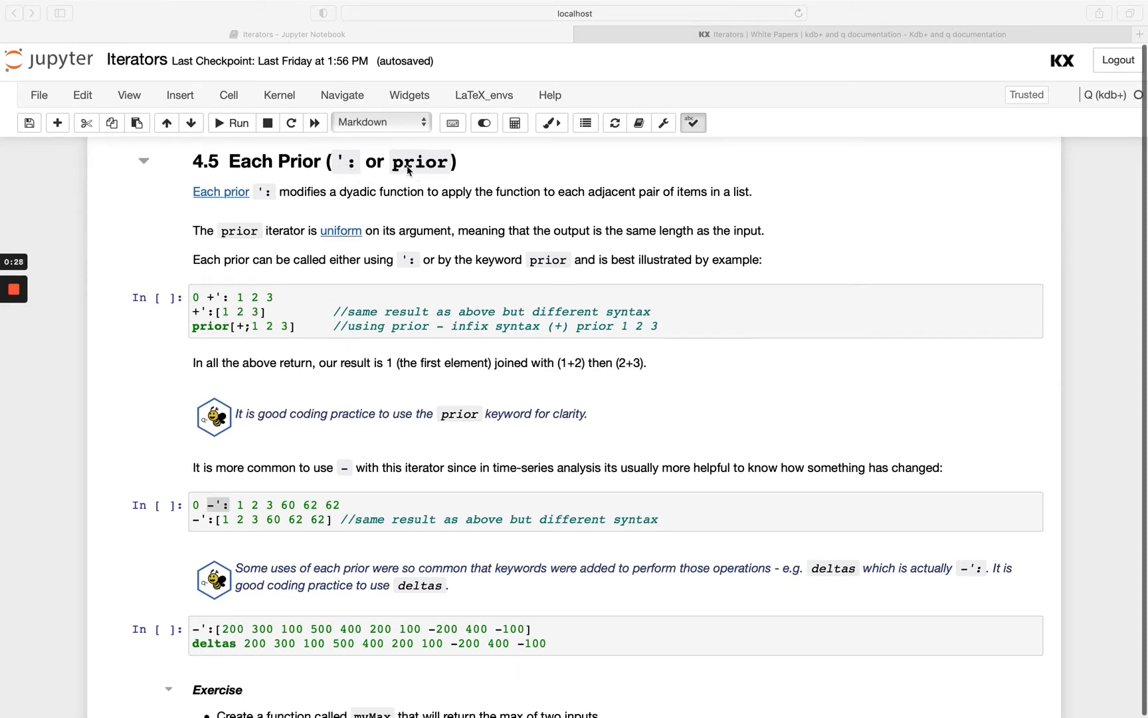
mouse_move(243, 284)
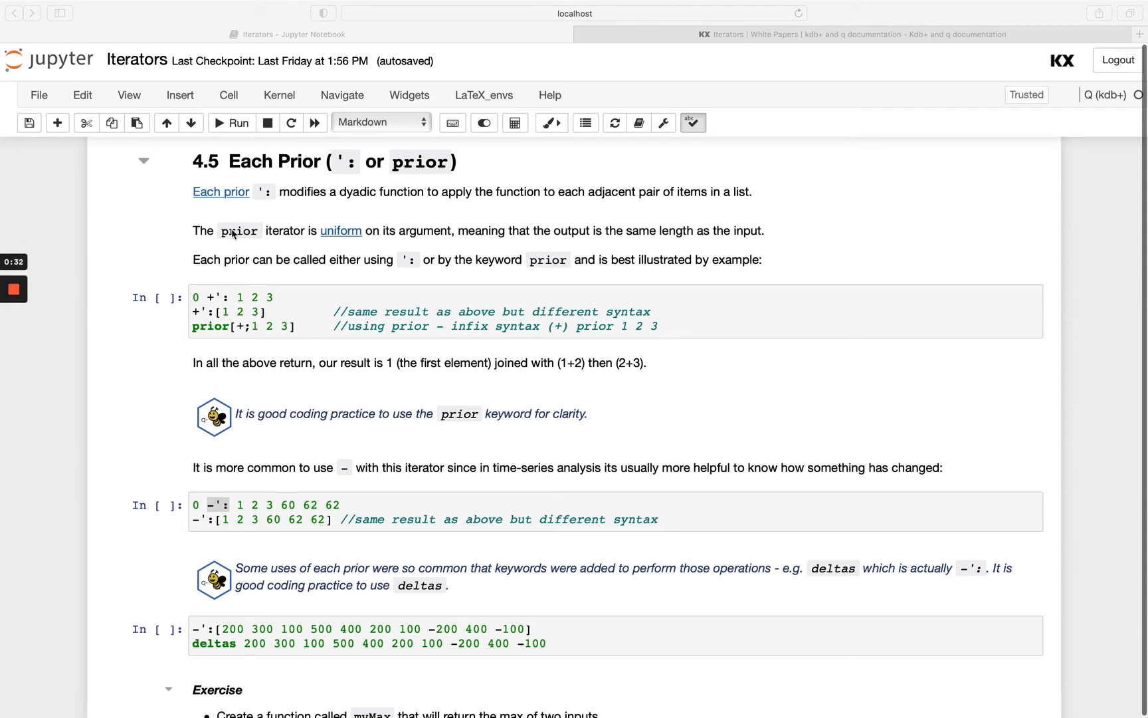
mouse_move(286, 306)
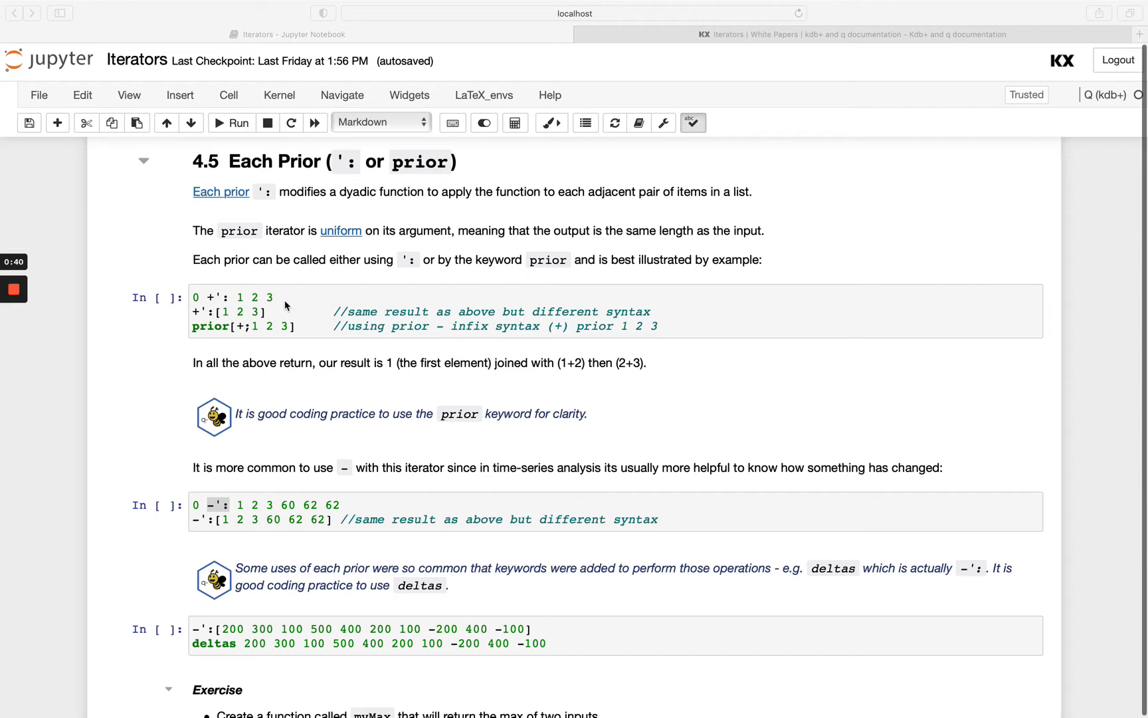
mouse_move(379, 253)
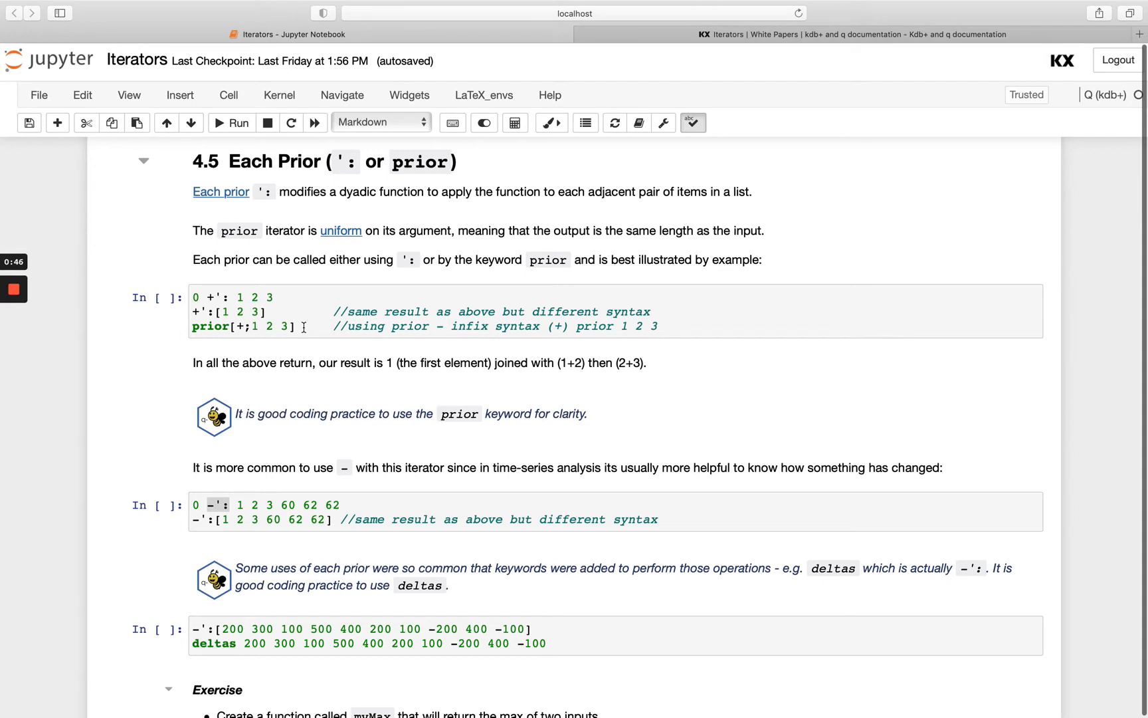
Create a scratch cell running 0 +': 1 2 3, then extend the list to 1 2 3 100 5
left_click(234, 297)
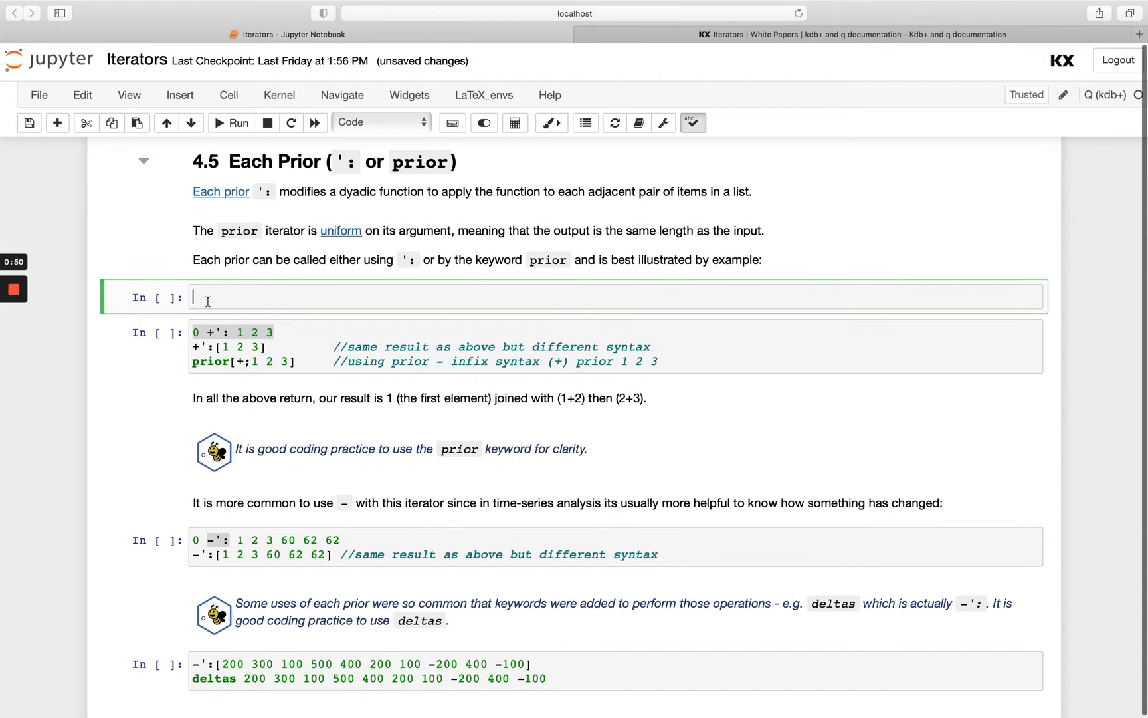
type("0 +': 1 2 3")
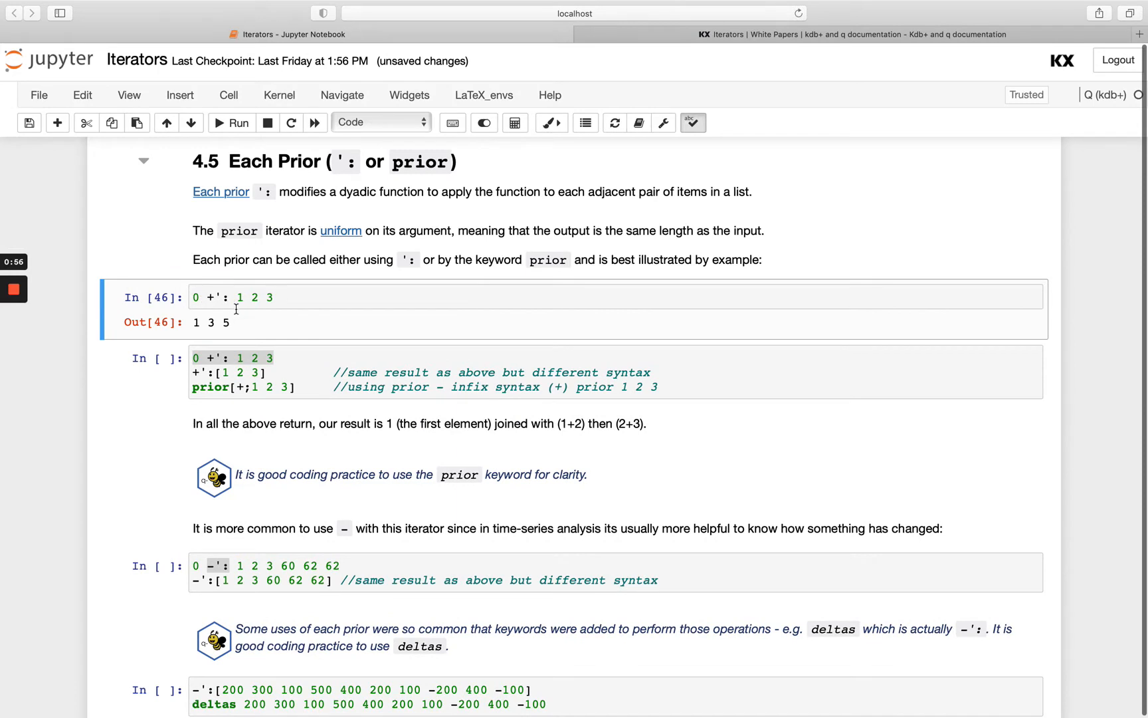
left_click(196, 296)
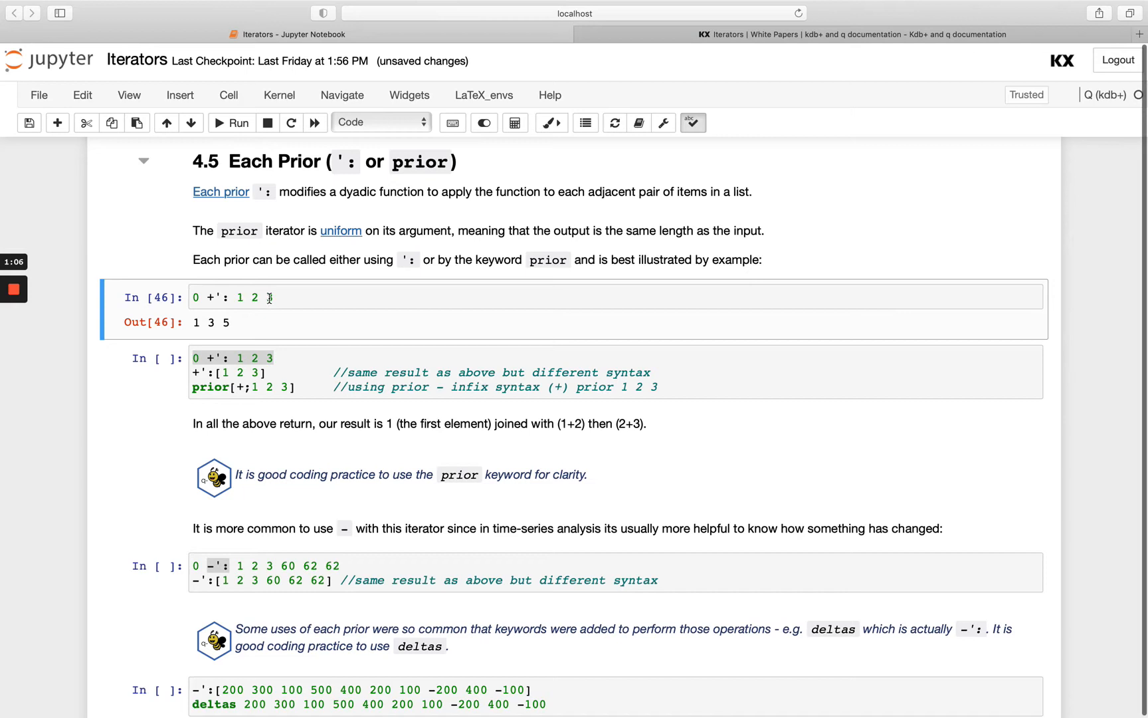
type("100 5")
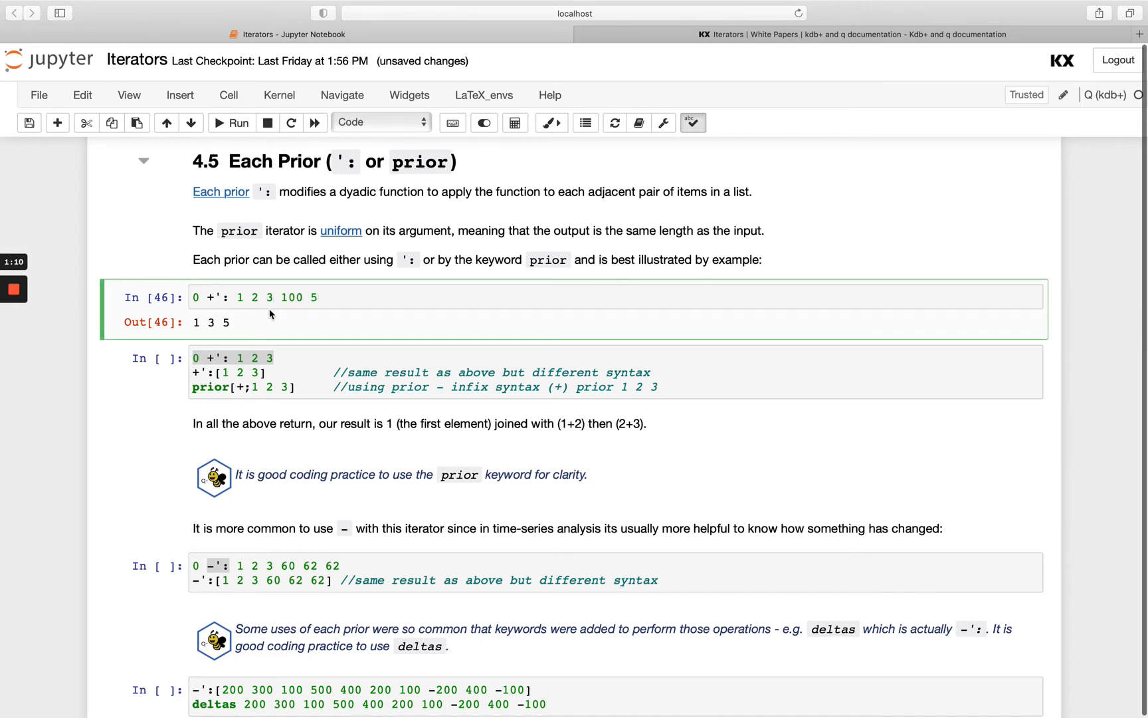
left_click(317, 298)
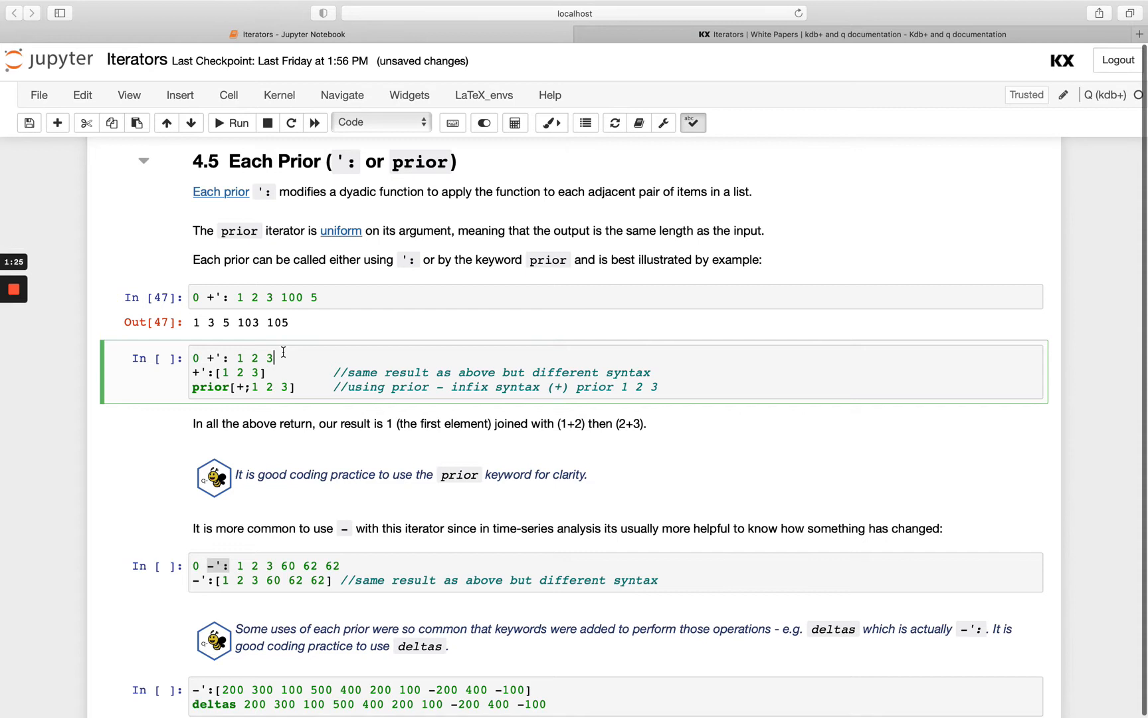
mouse_move(278, 297)
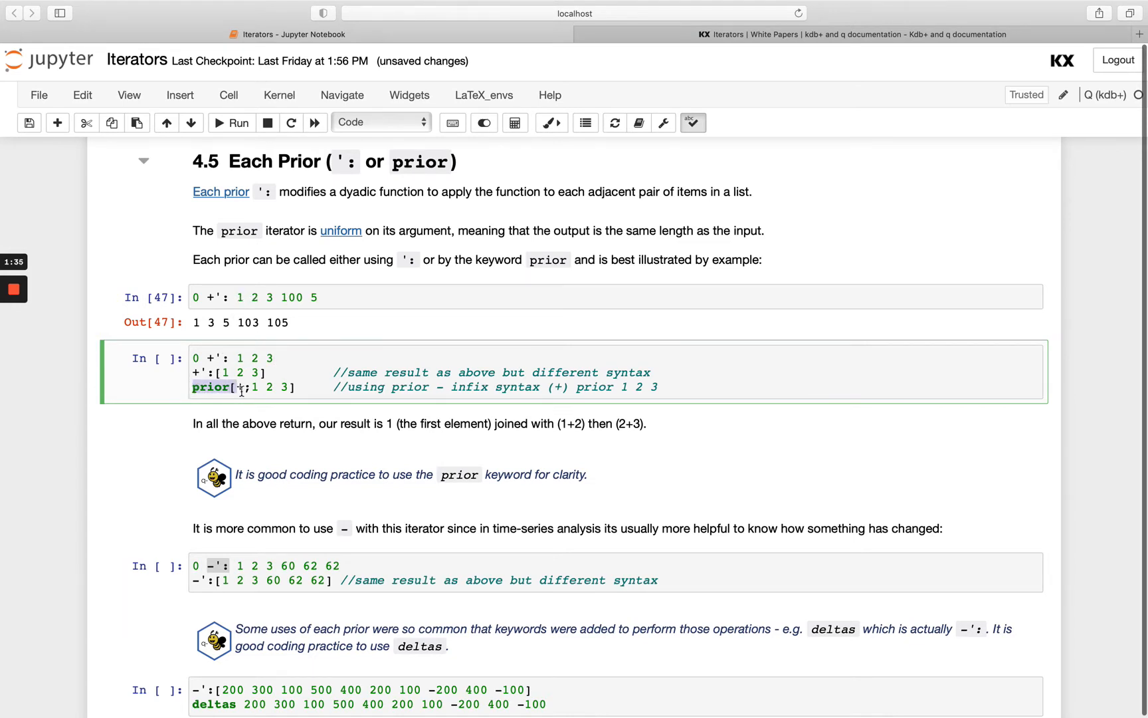
double_click(212, 387)
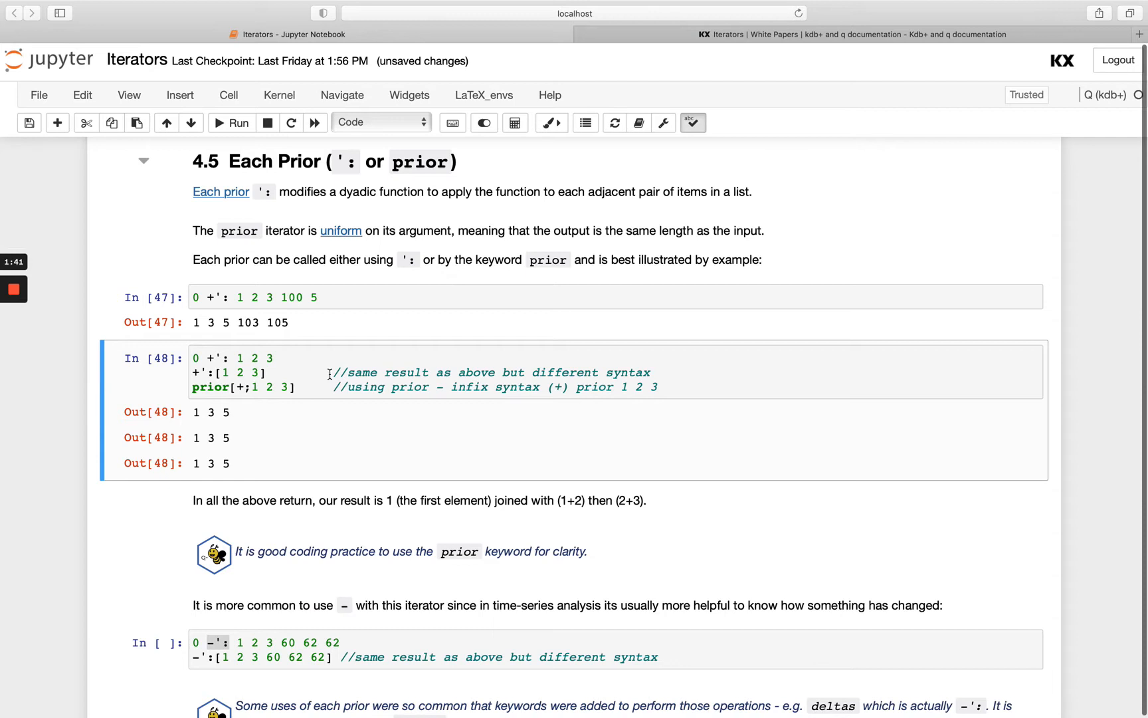
left_click(202, 296)
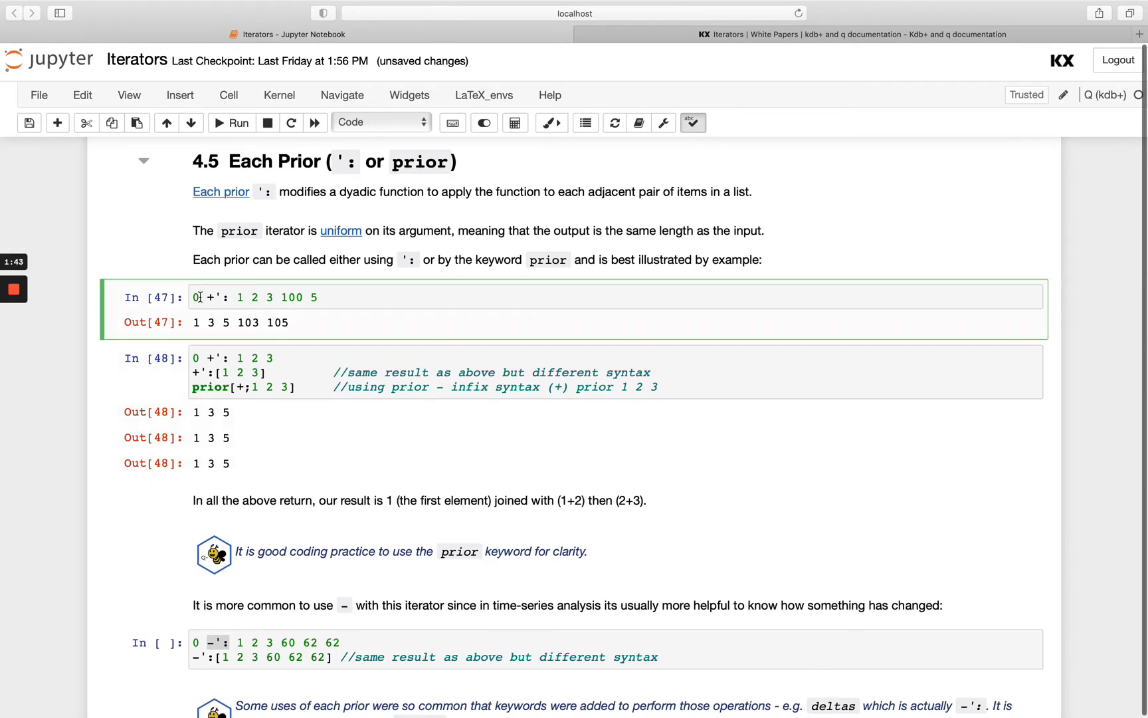
type("1")
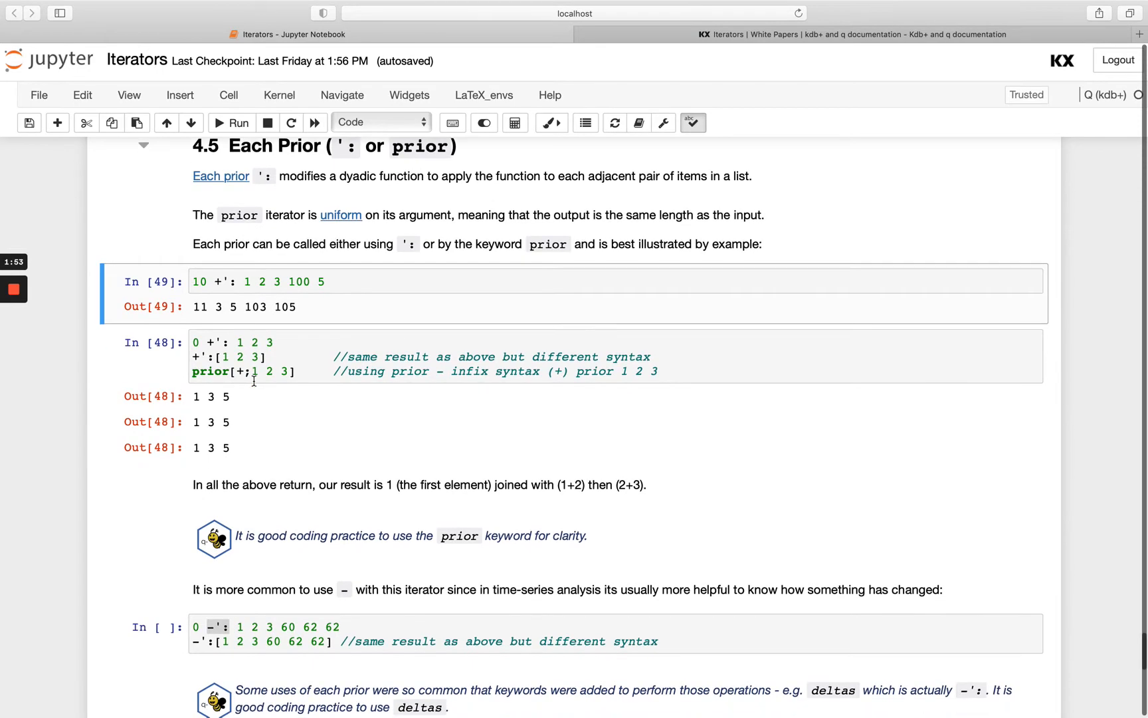
Run the subtraction each-prior cell so both forms return 1 1 1 57 2 0
scroll("down", 3)
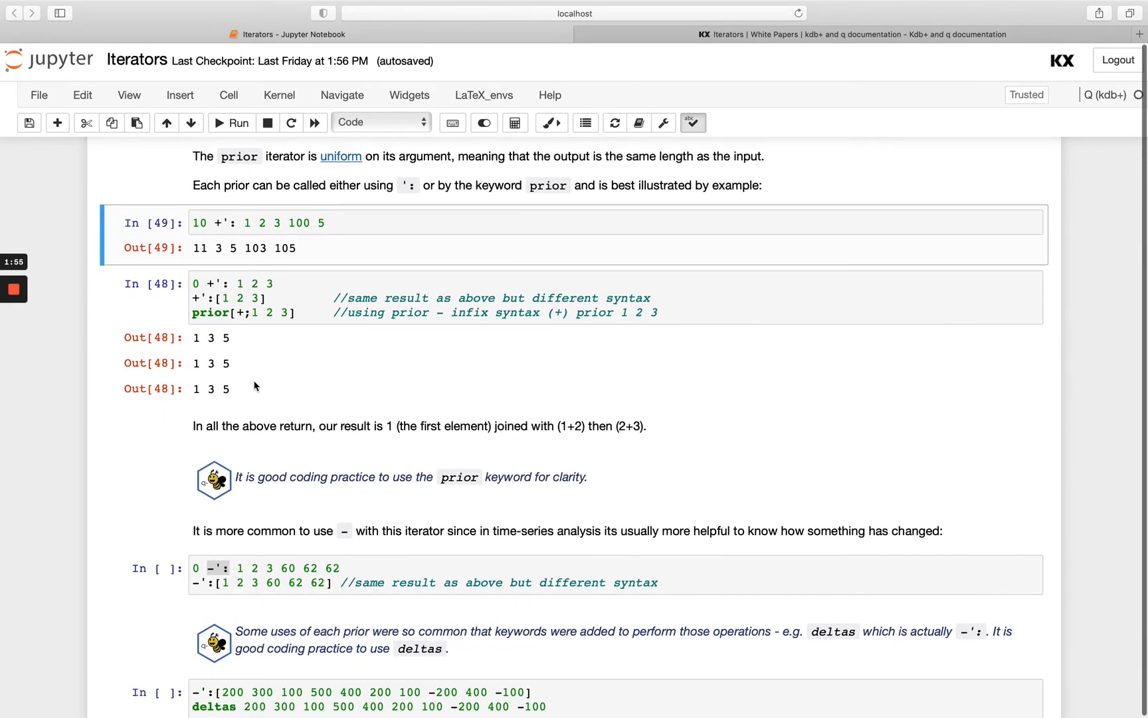
scroll("down", 3)
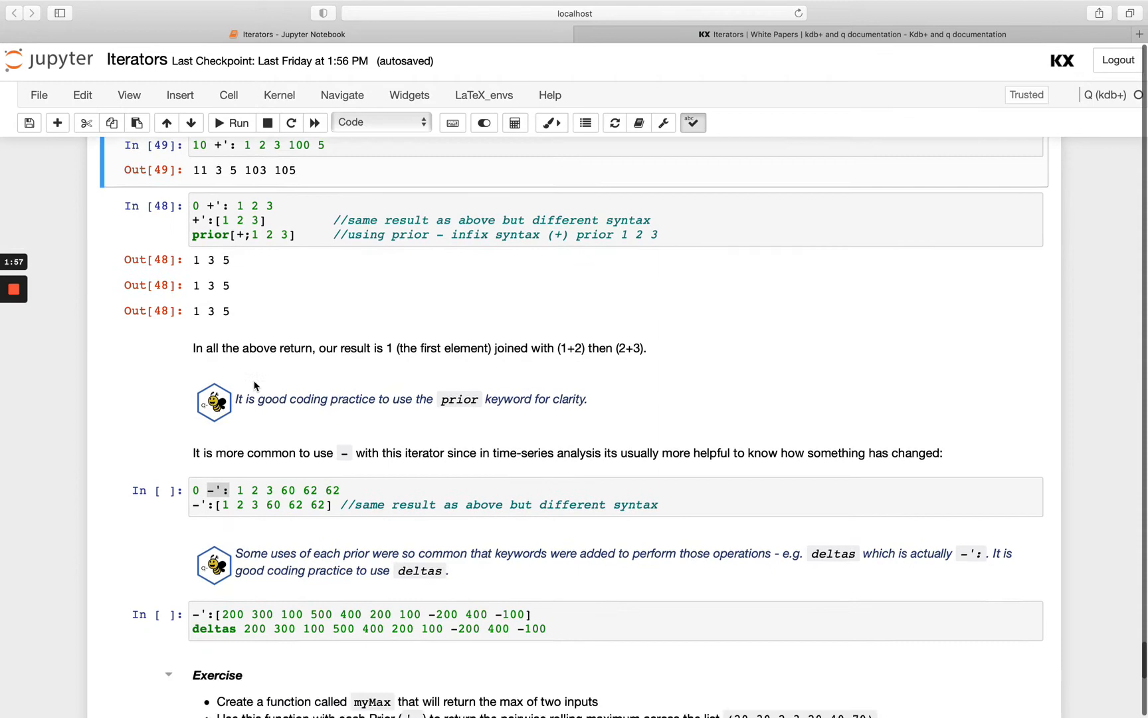
scroll("down", 3)
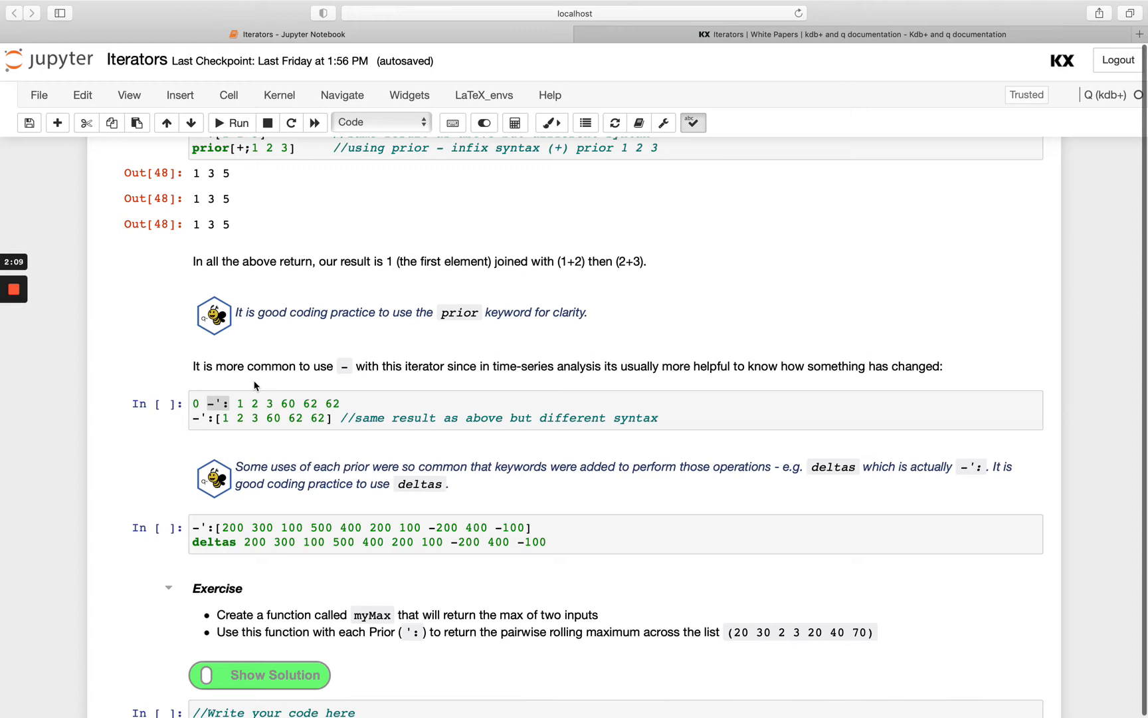
left_click(234, 403)
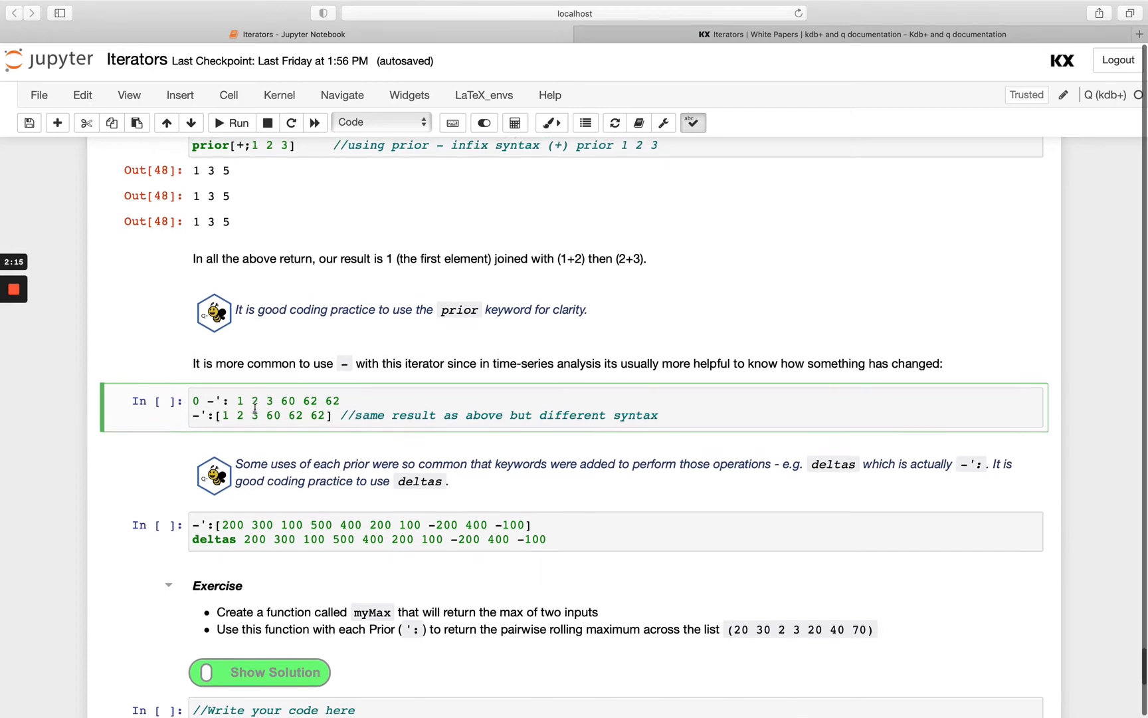
scroll("down", 3)
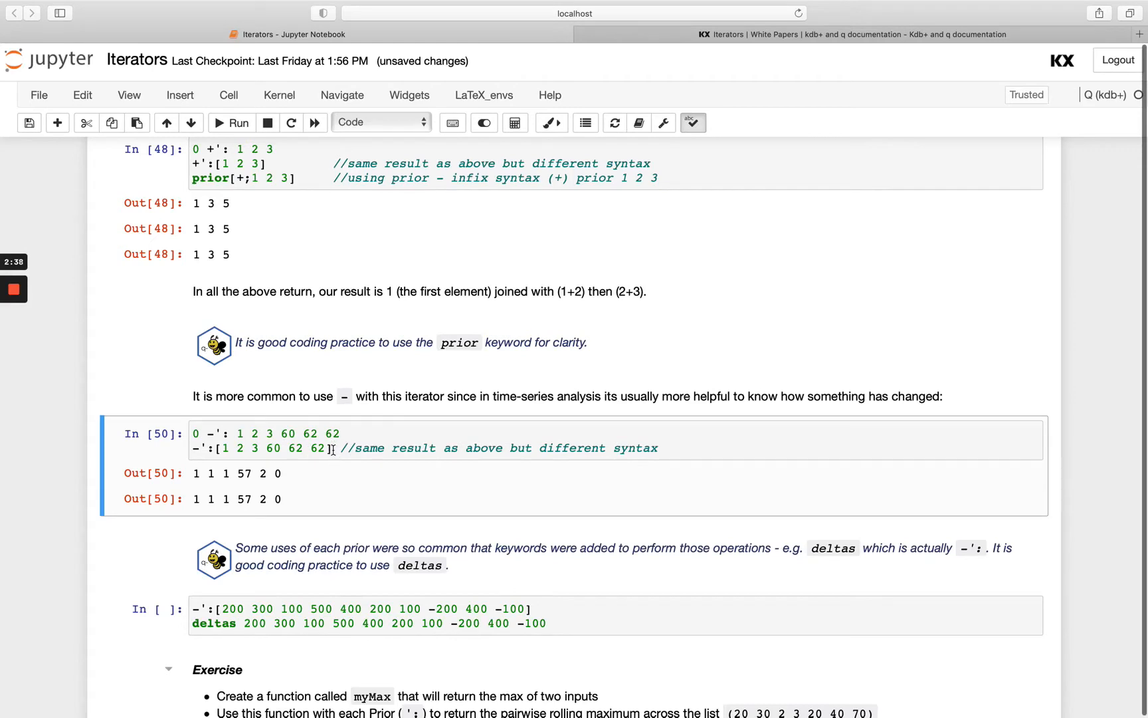
mouse_move(282, 457)
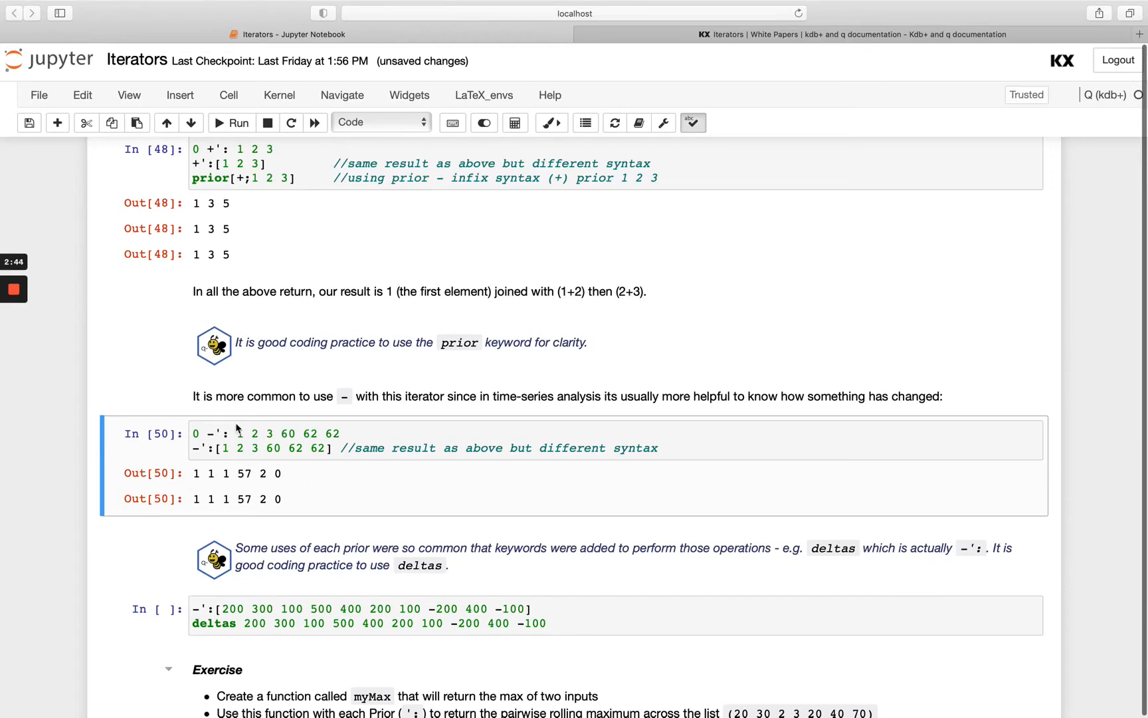
mouse_move(300, 516)
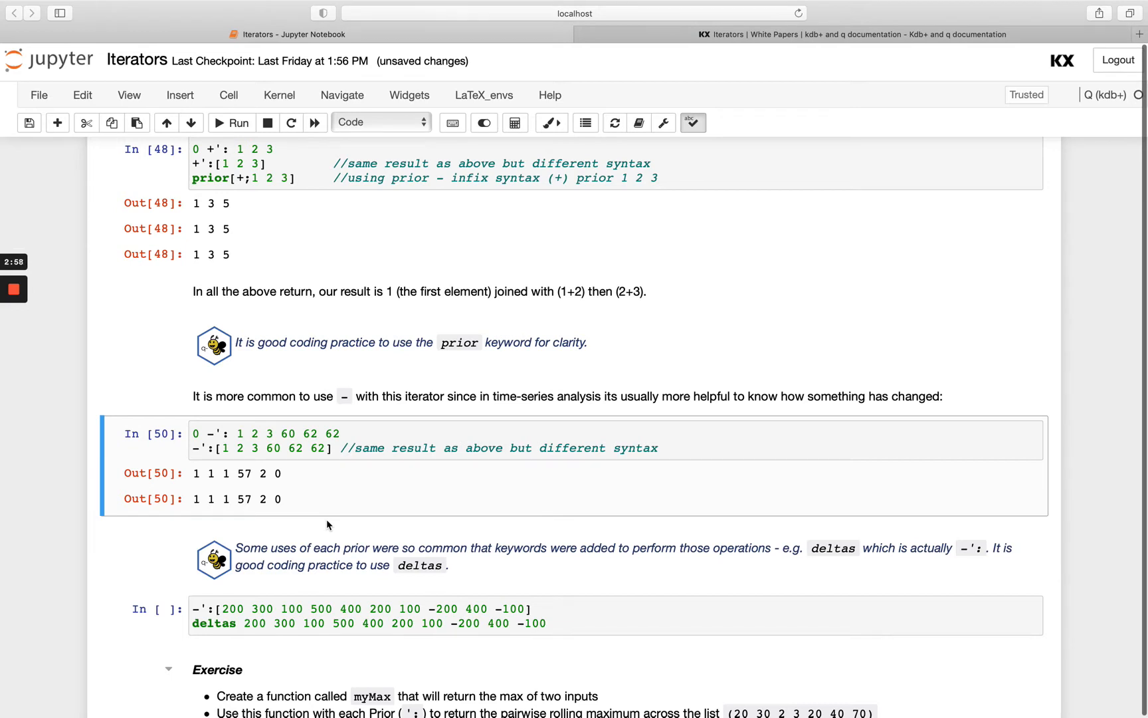
scroll("down", 3)
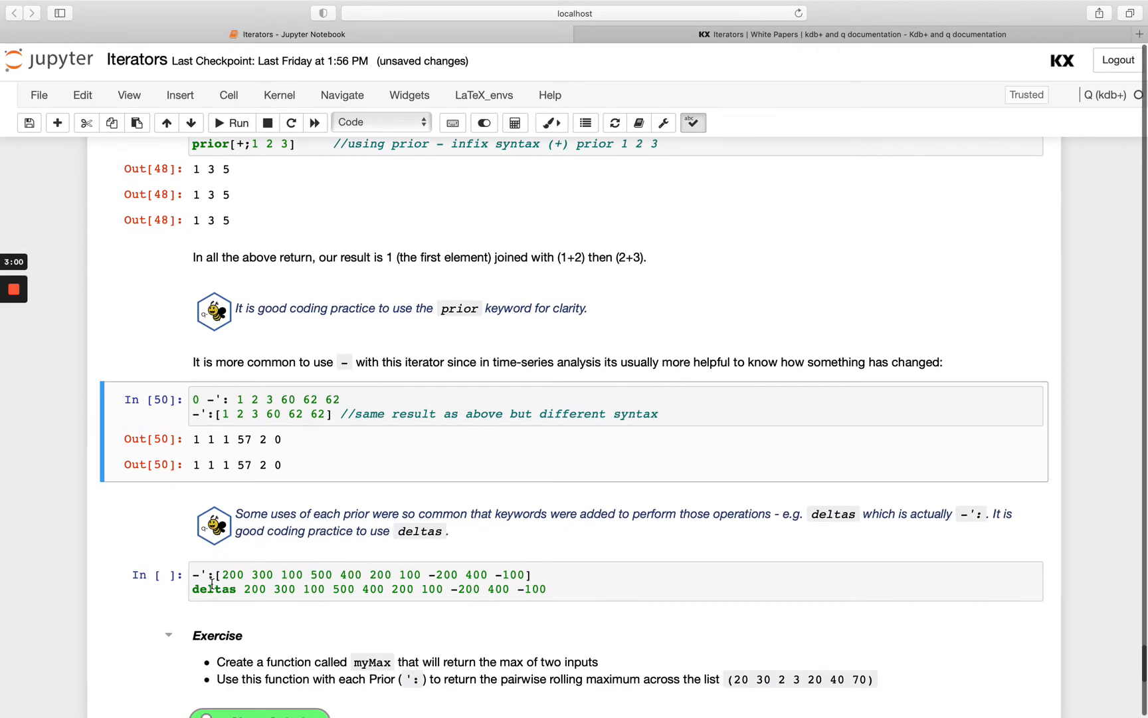
Run the deltas example with 40000 in one list and add a cell containing deltas
left_click(573, 586)
type("00")
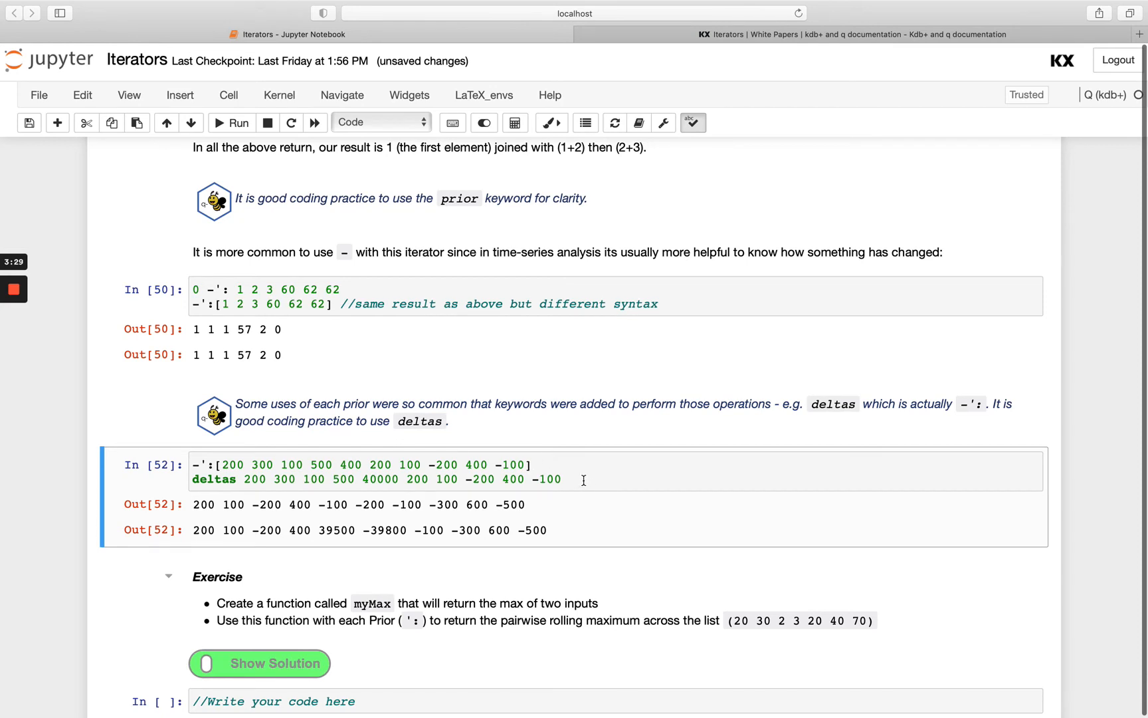
mouse_move(151, 141)
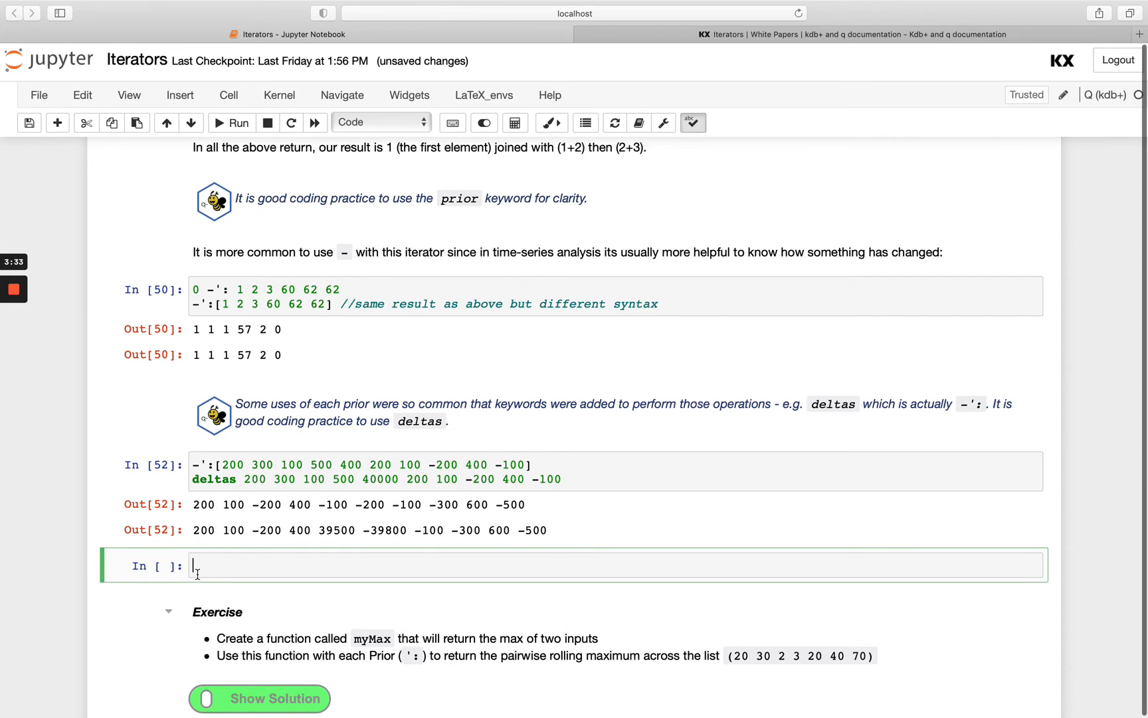
type("deltas")
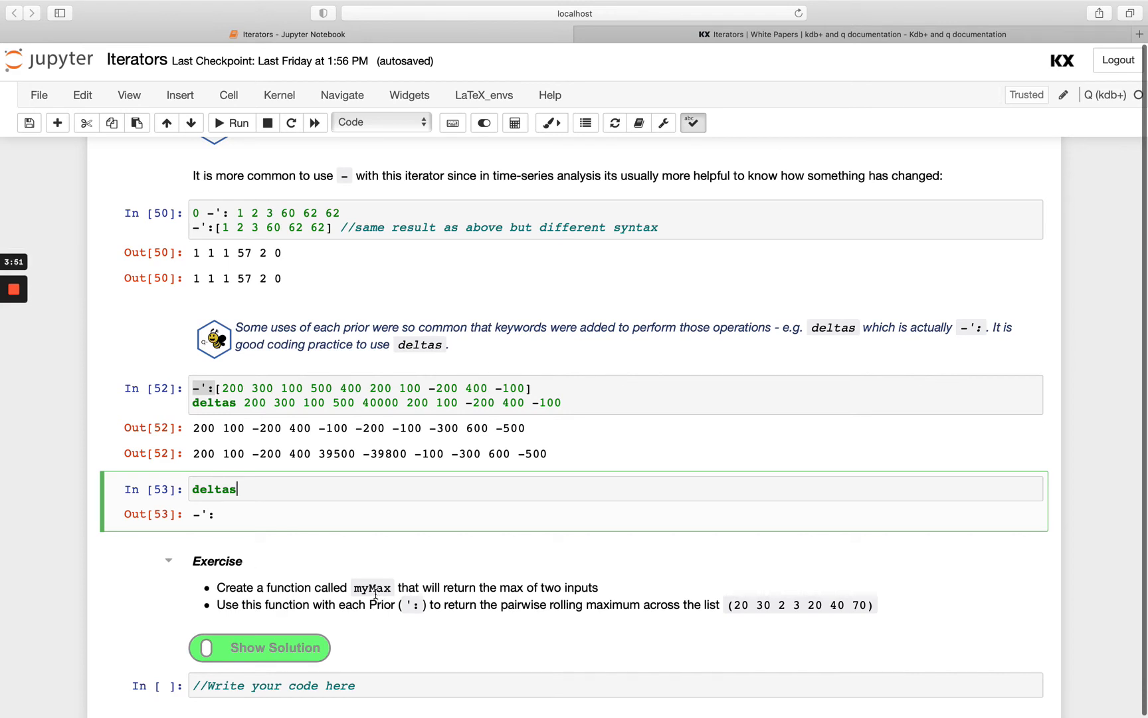
mouse_move(544, 581)
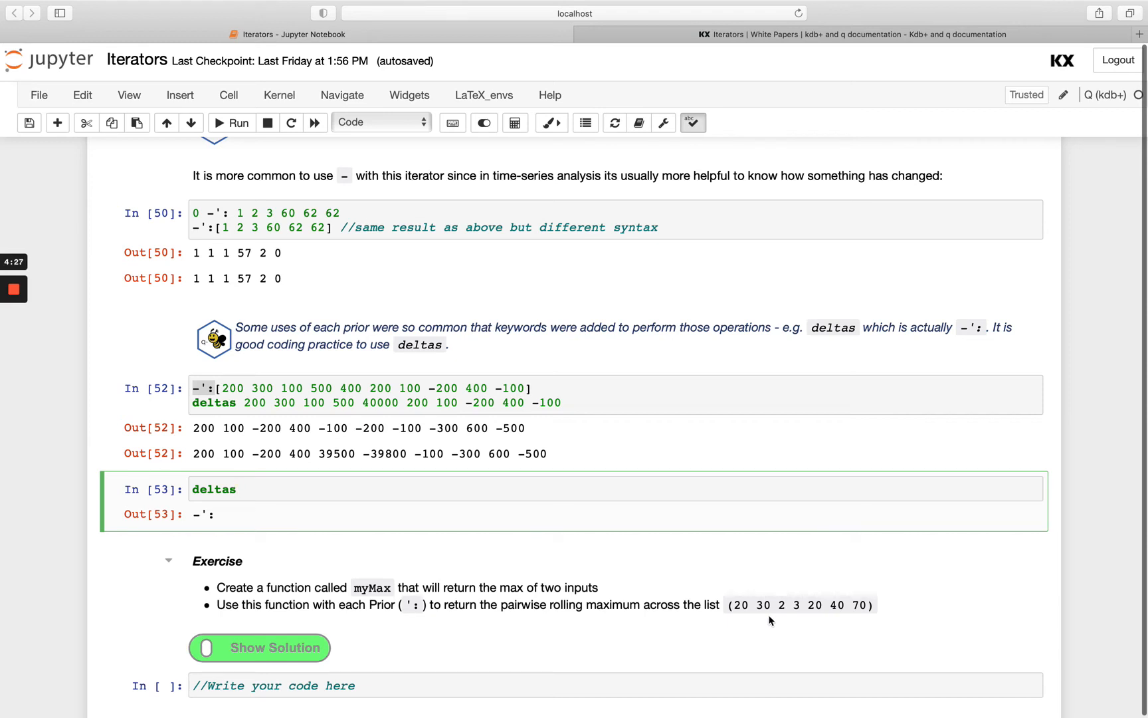
Scroll down to the section 5 Further Reading links
scroll("down", 3)
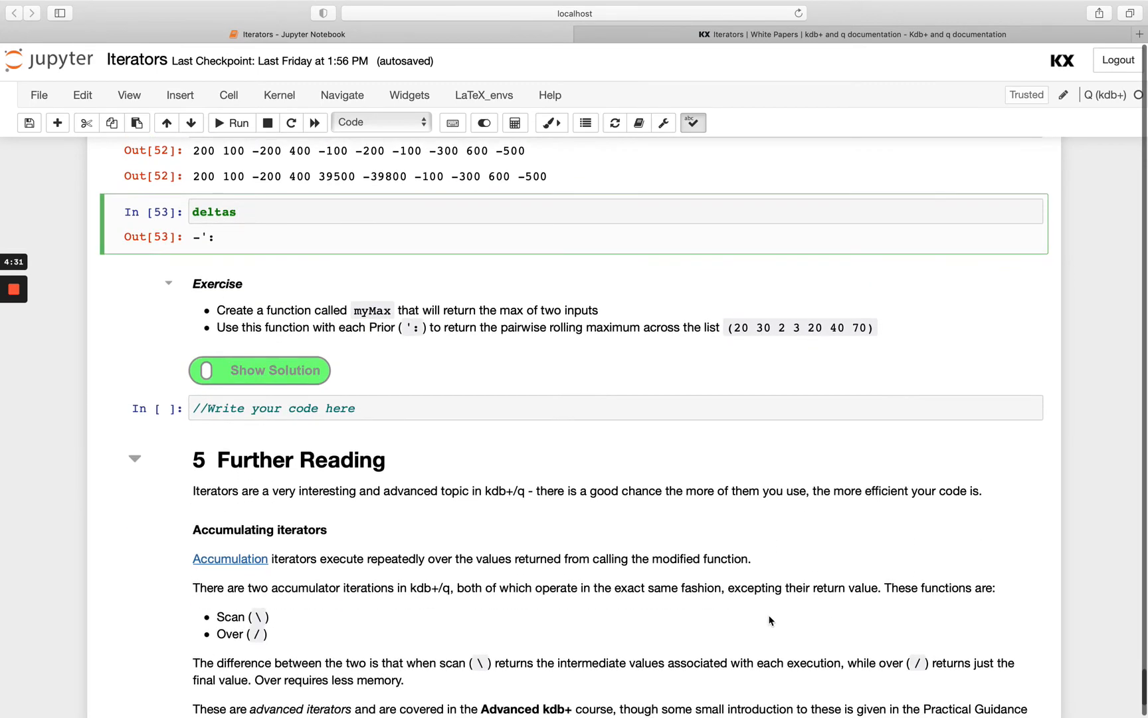
scroll("down", 3)
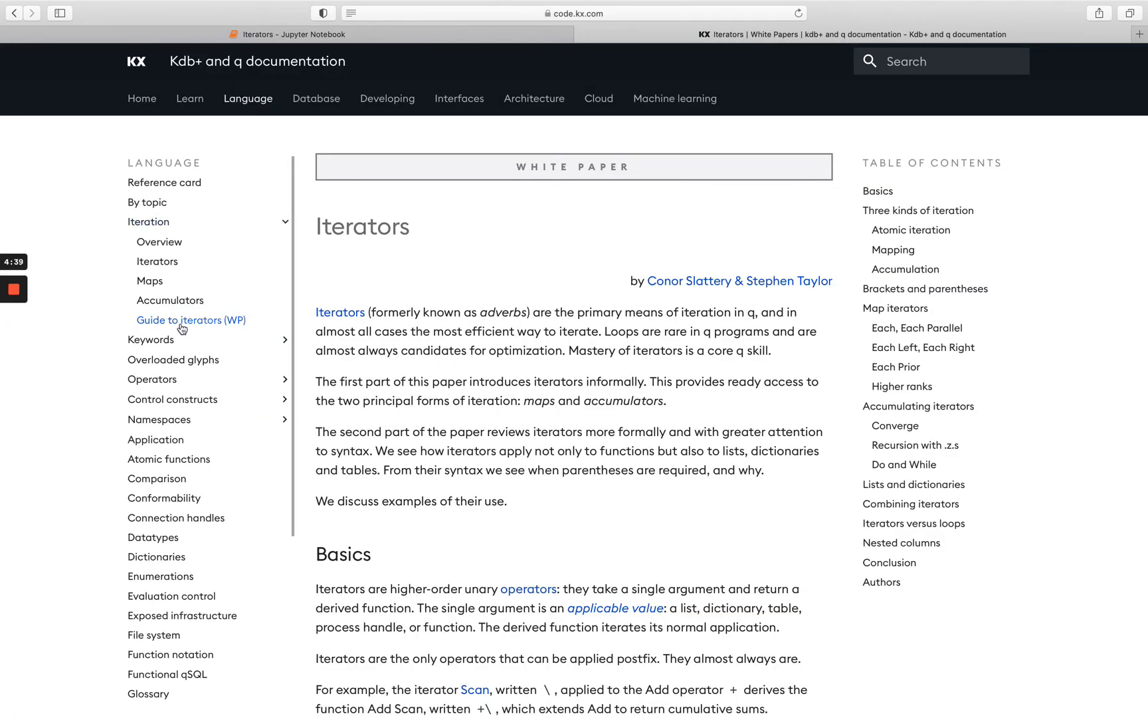
mouse_move(149, 282)
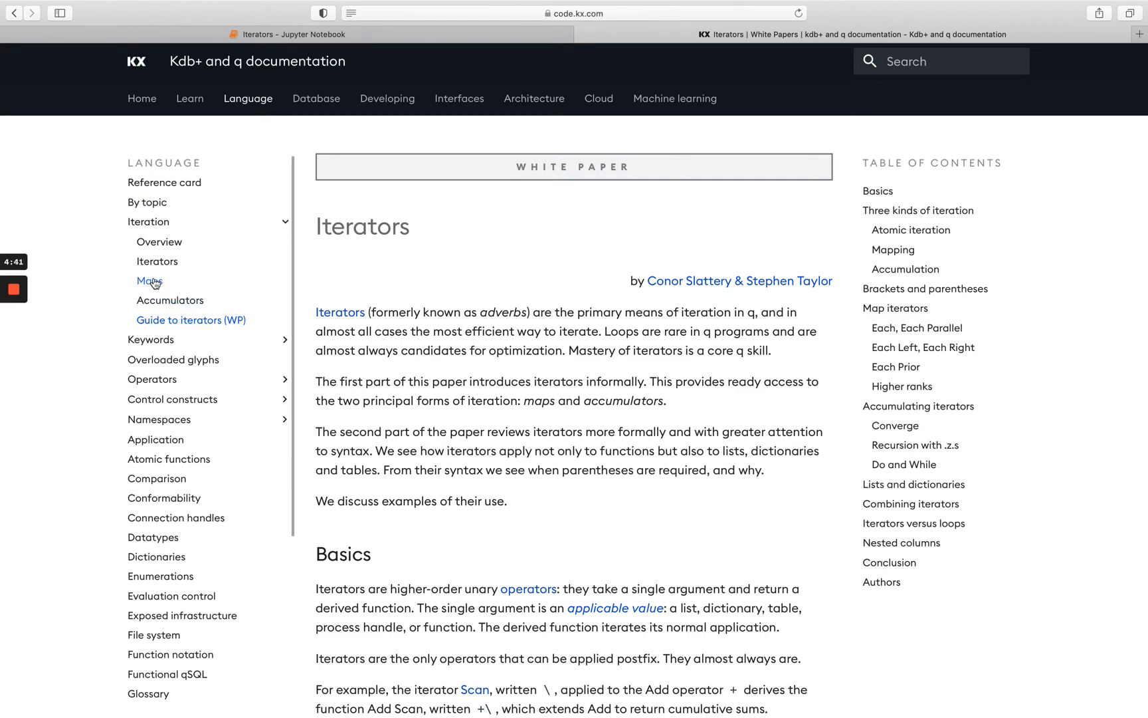
Visit the Maps and Accumulators reference pages, then return to the Iterators notebook tab
left_click(148, 280)
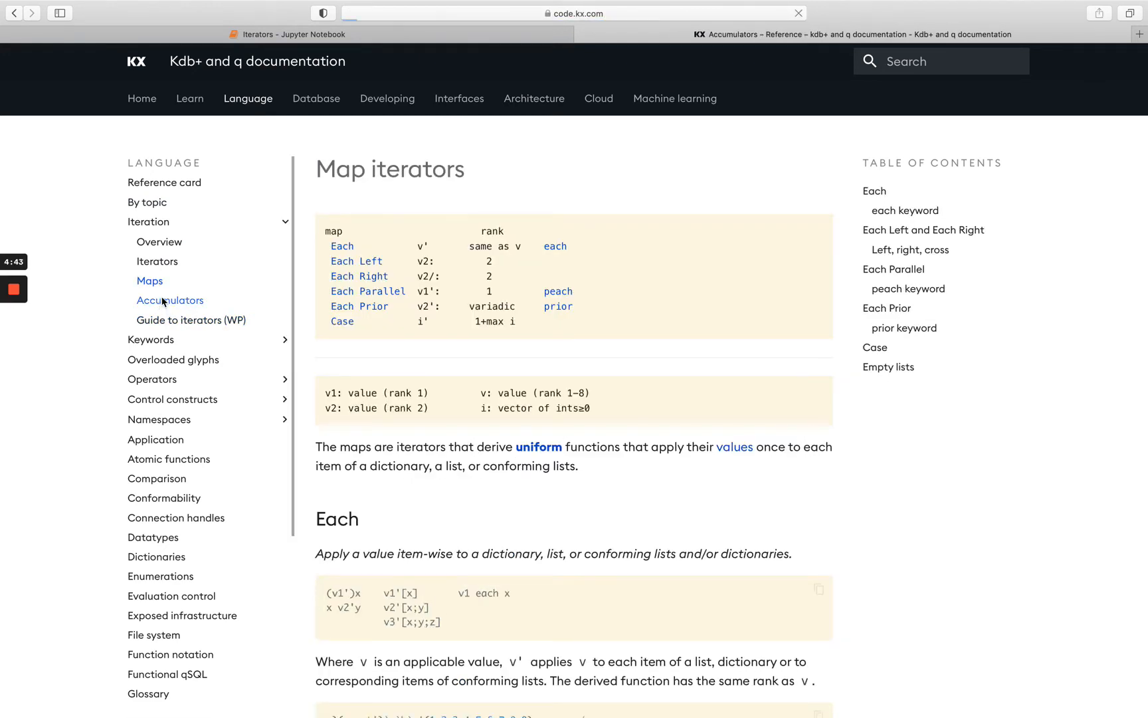
left_click(170, 300)
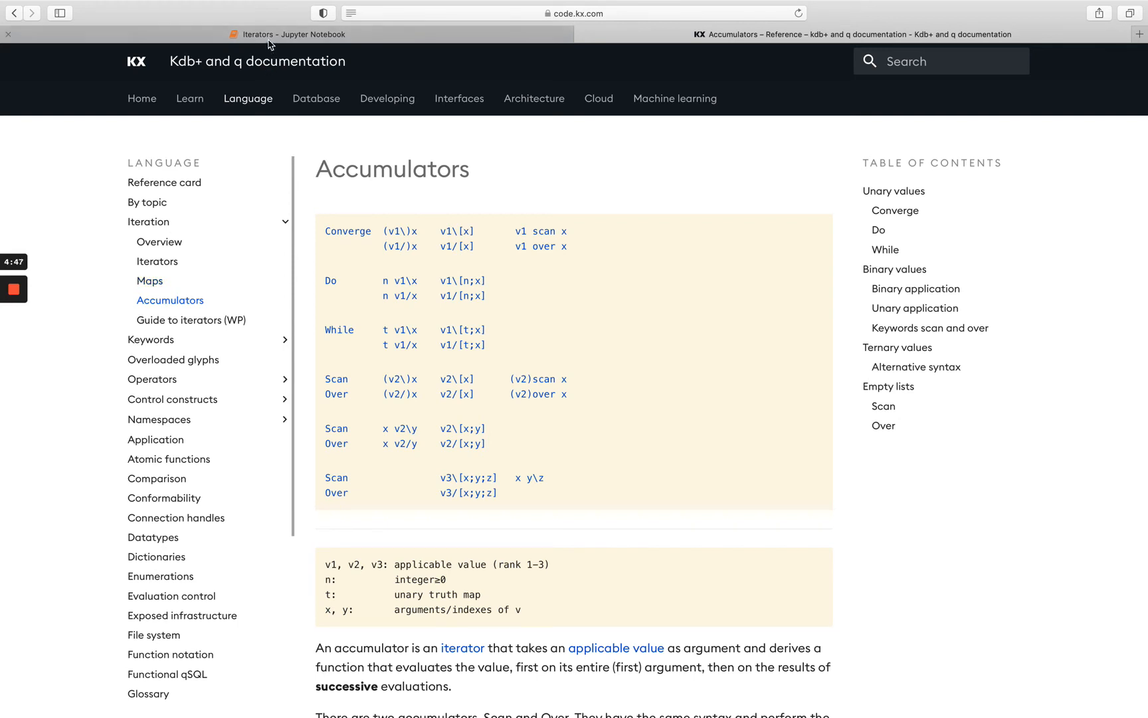
left_click(286, 33)
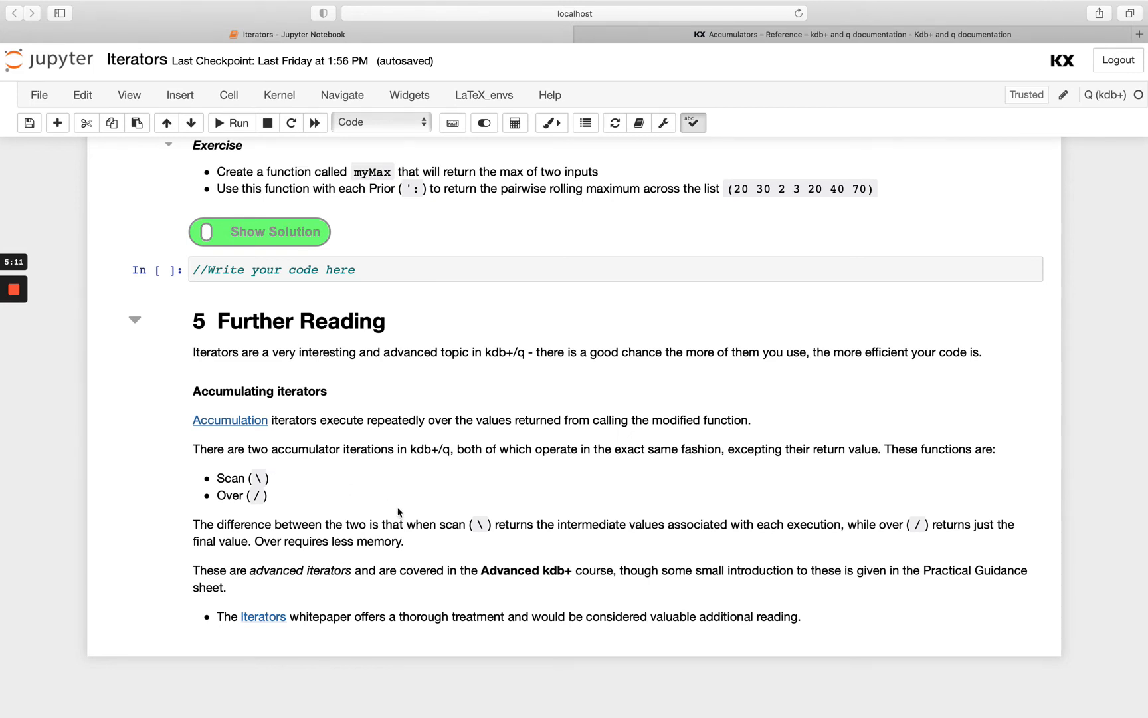
mouse_move(279, 624)
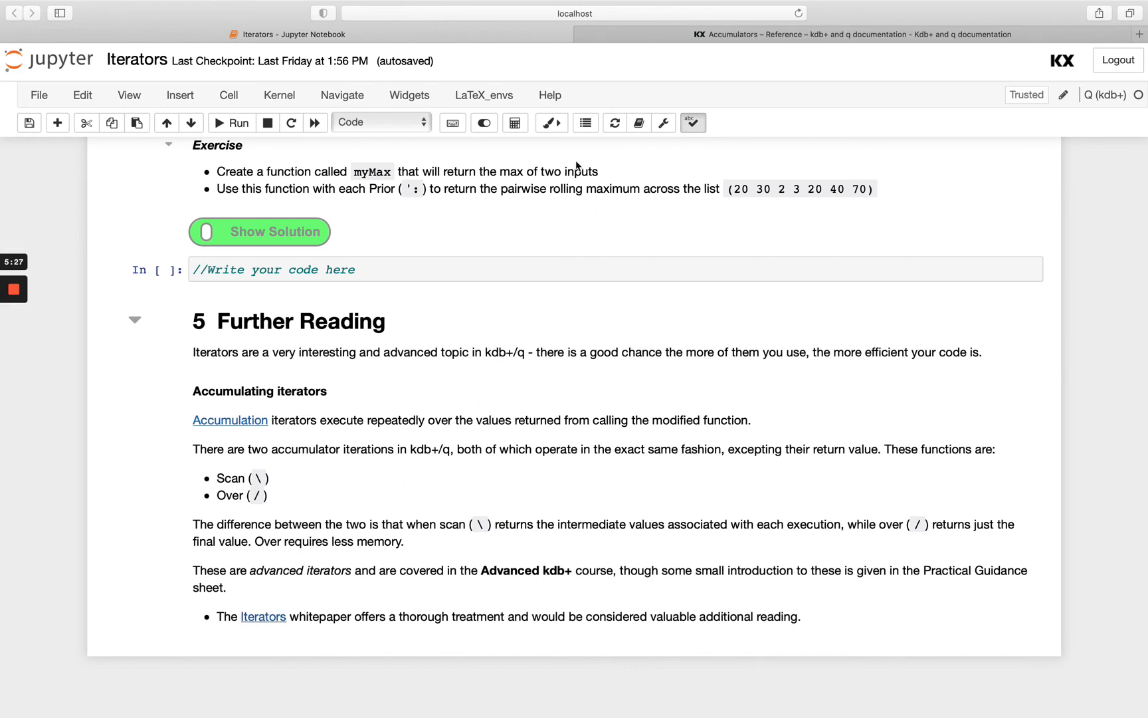
Show the Contents sidebar listing the notebook's sections
left_click(585, 122)
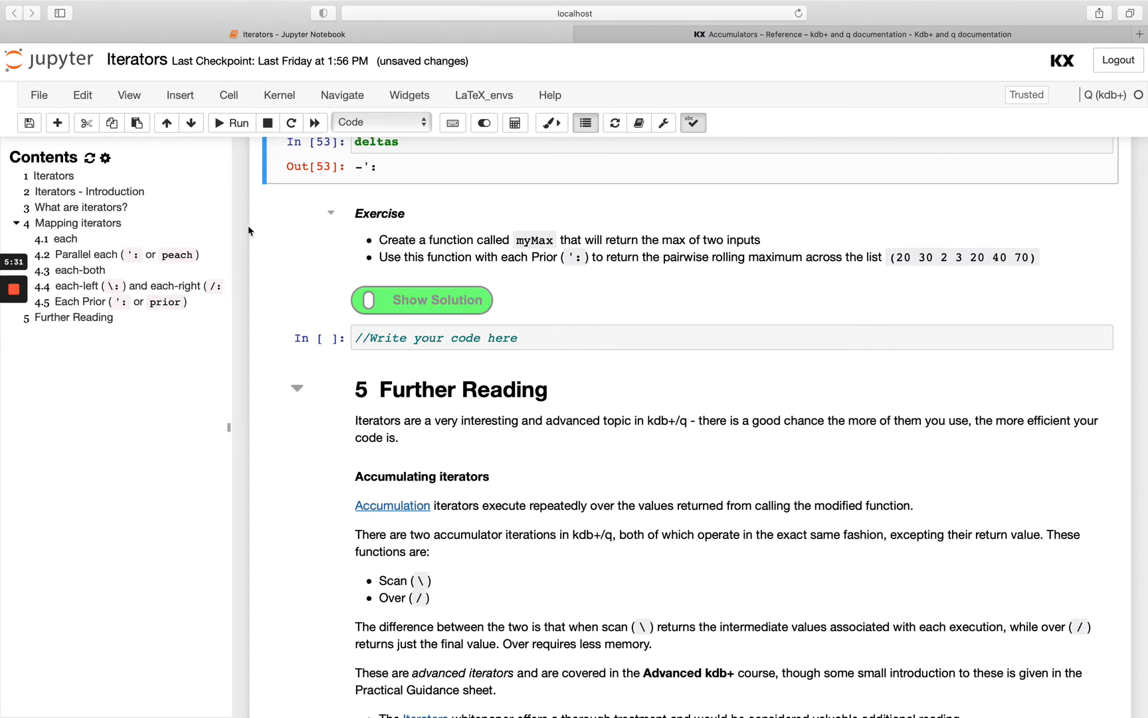
Open Iterator Exercises.ipynb from 06 Iterators and expand 1 Simple Iterators
left_click(80, 207)
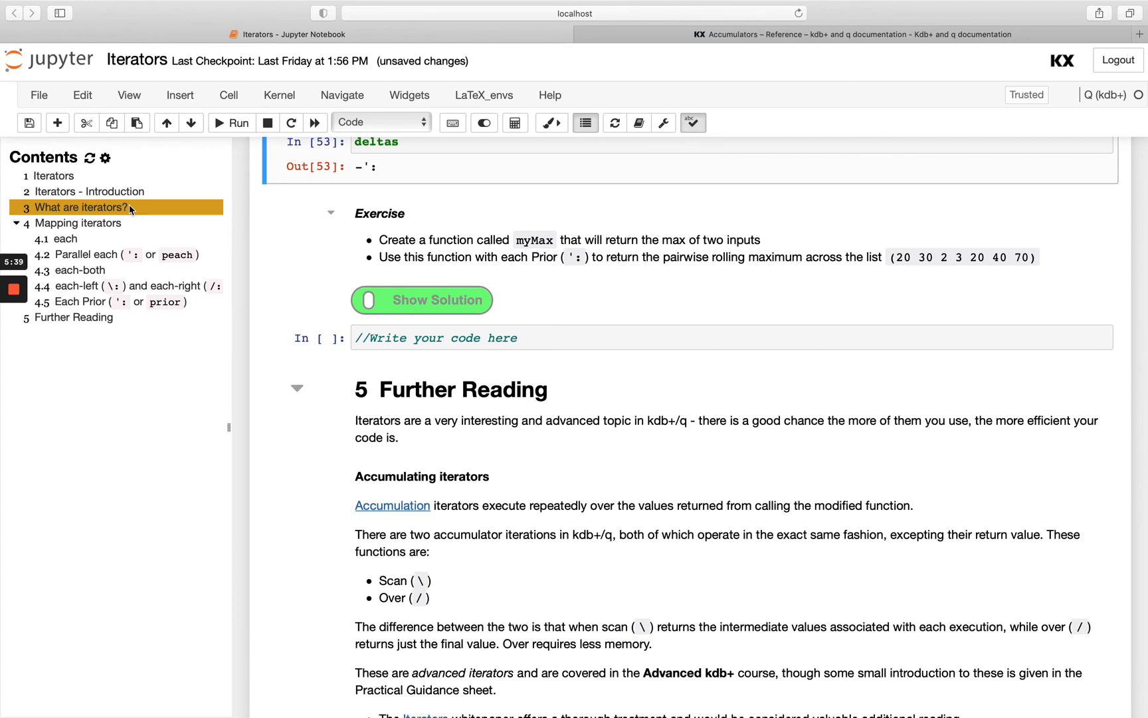
mouse_move(117, 225)
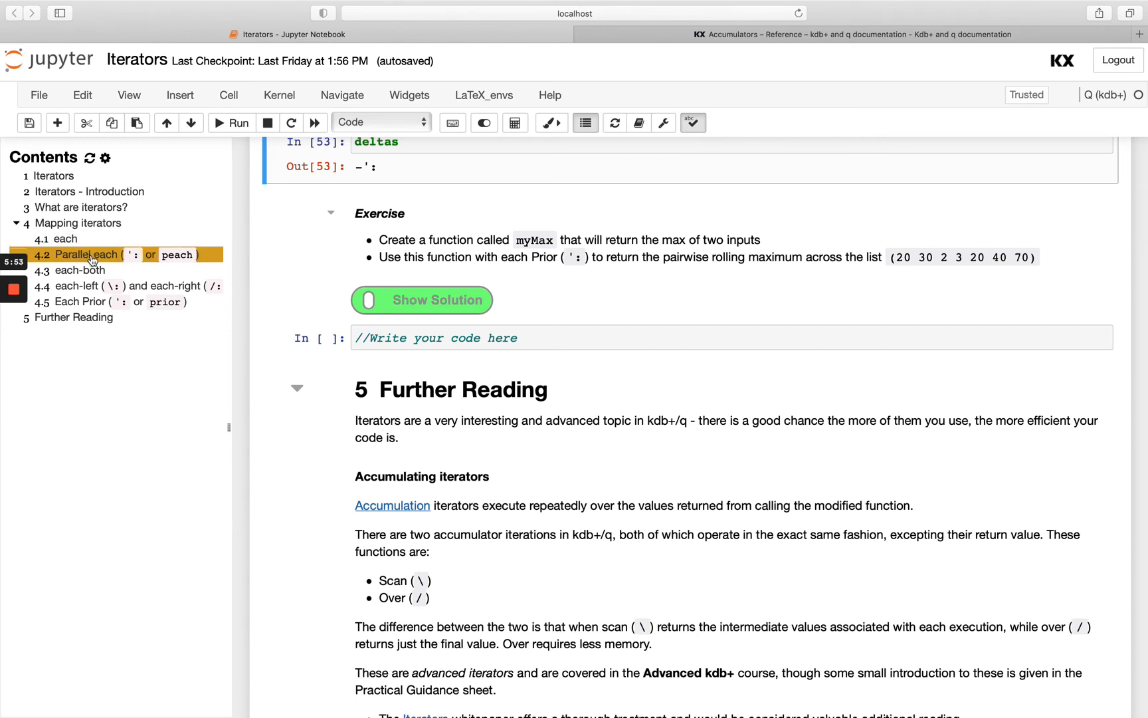
mouse_move(76, 270)
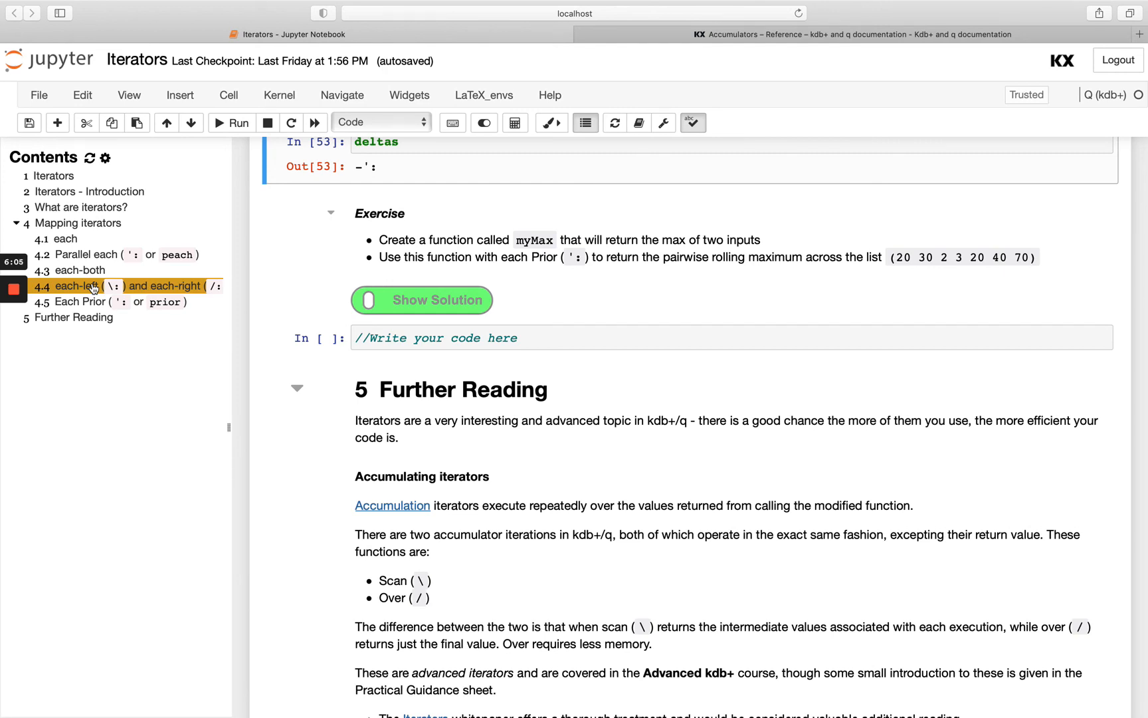
left_click(81, 301)
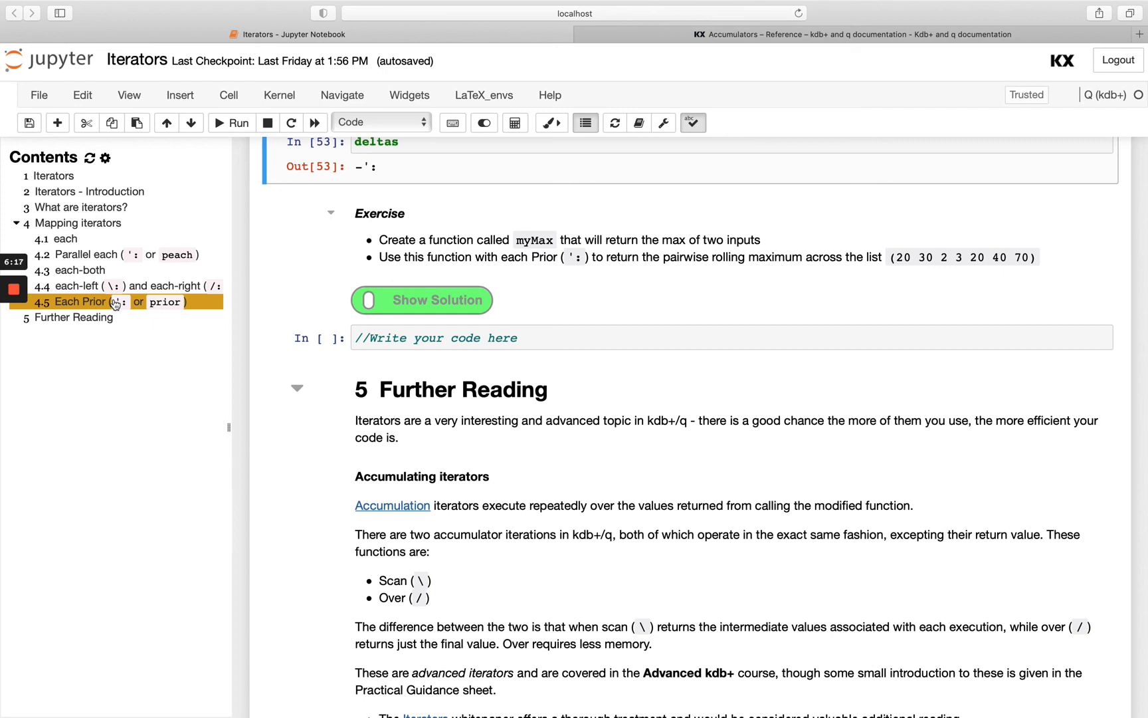
left_click(575, 14)
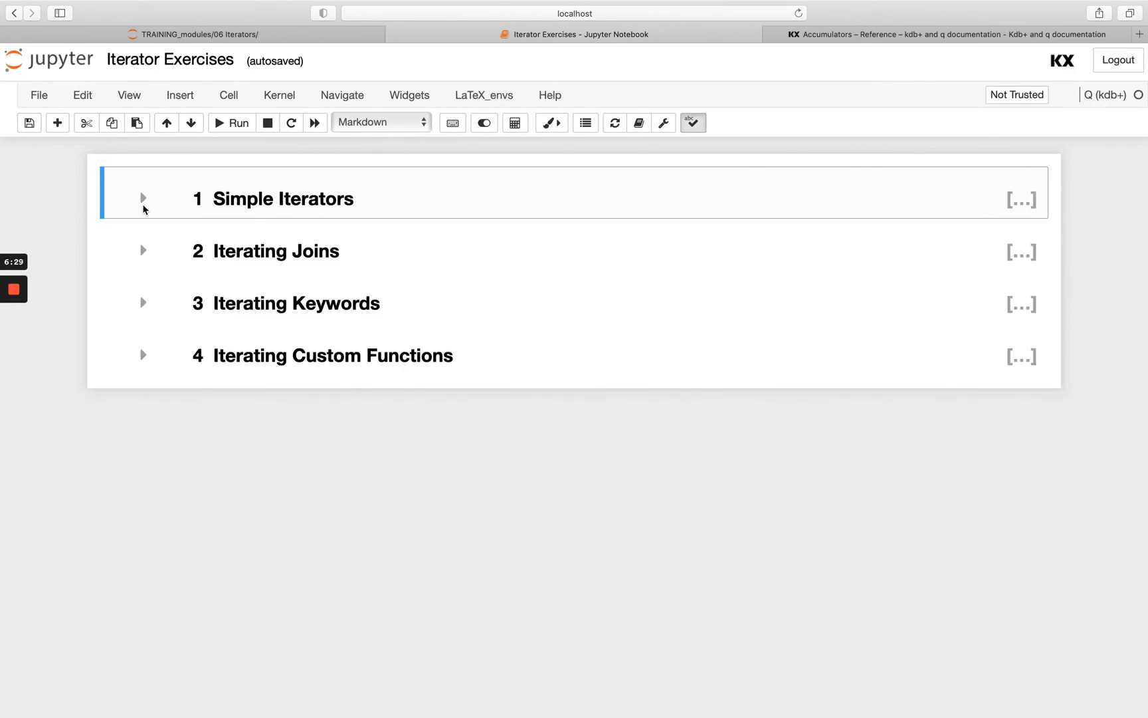
left_click(143, 198)
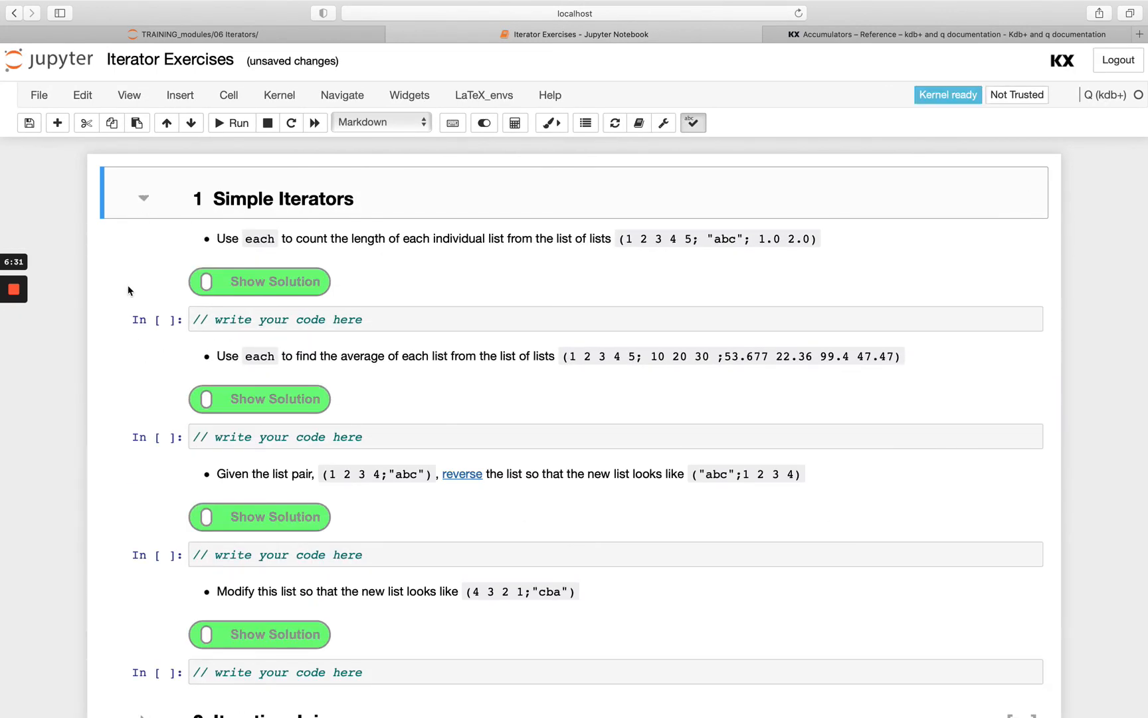